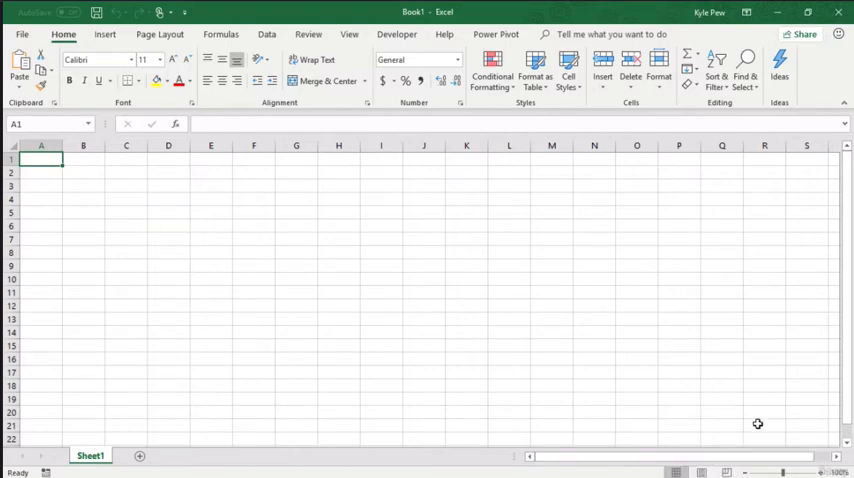
{"action": "mouse_move", "coordinate": [412, 391]}
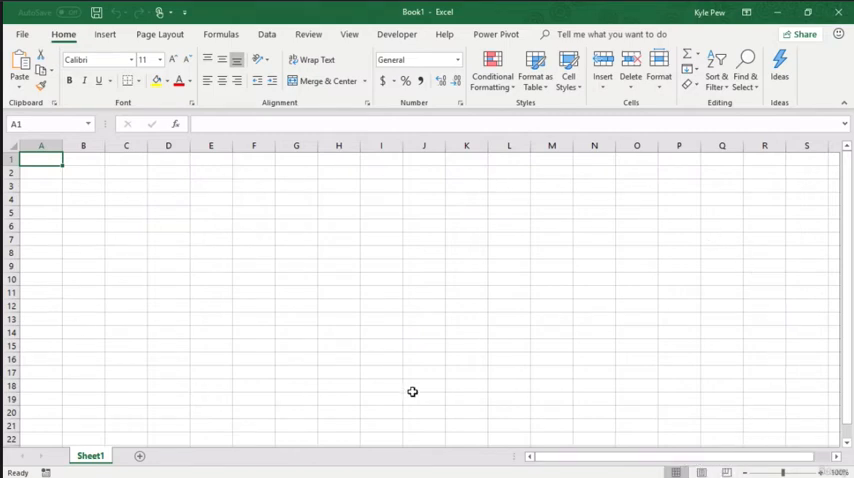
{"action": "mouse_move", "coordinate": [765, 472]}
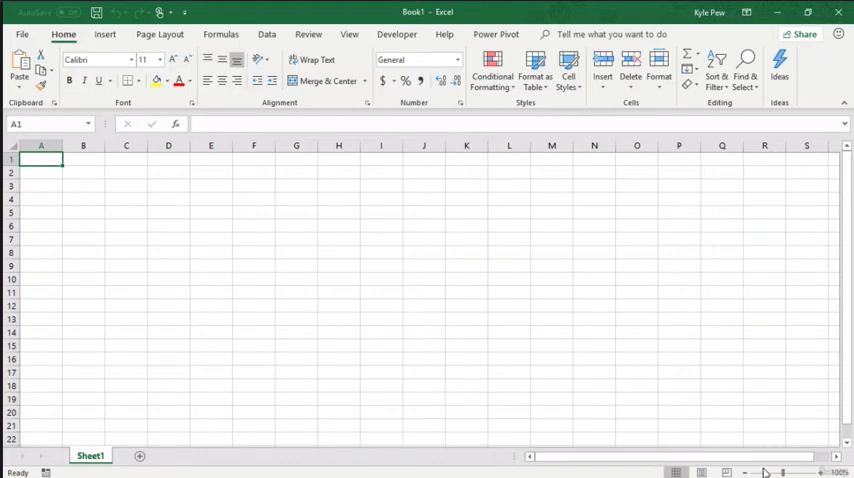
{"action": "mouse_move", "coordinate": [783, 472]}
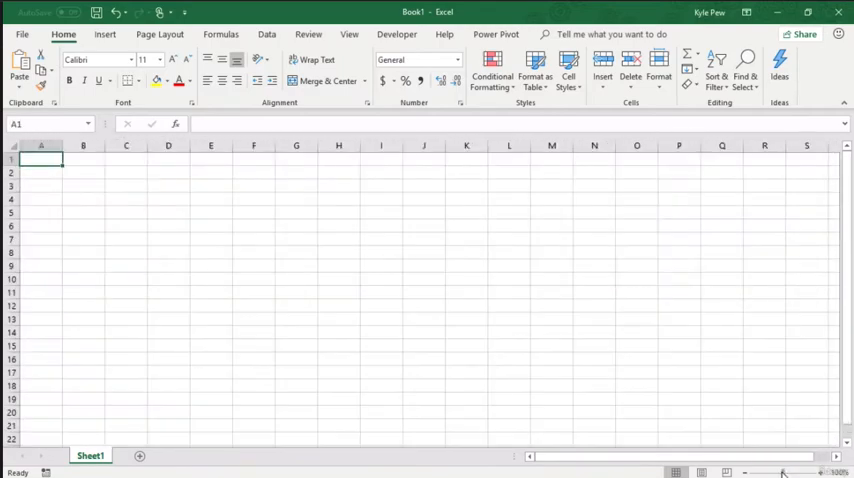
{"action": "mouse_move", "coordinate": [683, 423]}
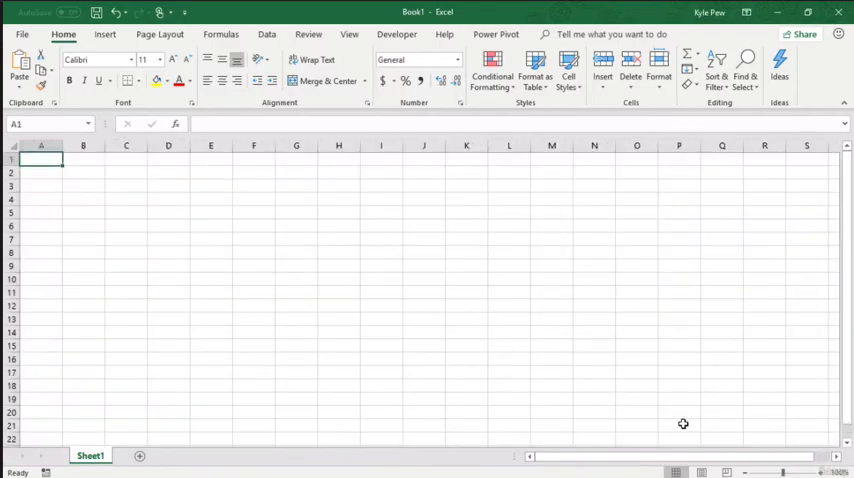
{"action": "mouse_move", "coordinate": [576, 381]}
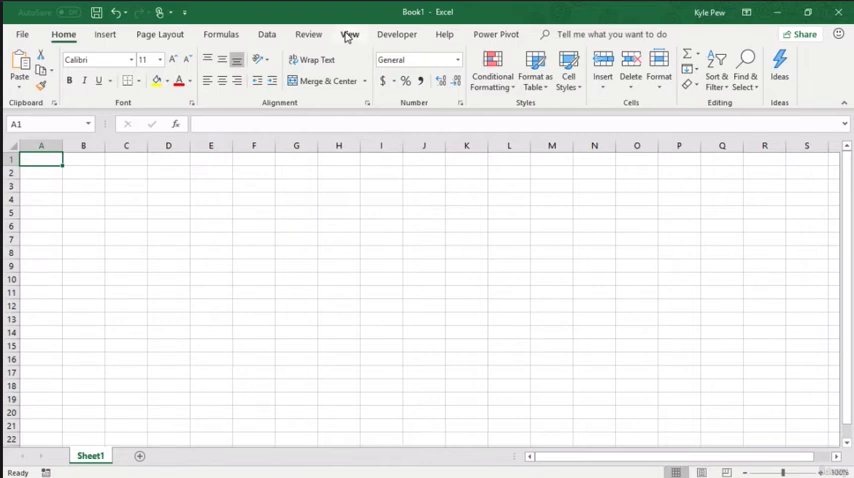
Switch to the View tab to show Normal, Page Break Preview, Page Layout and Custom Views.
{"action": "left_click", "coordinate": [349, 34]}
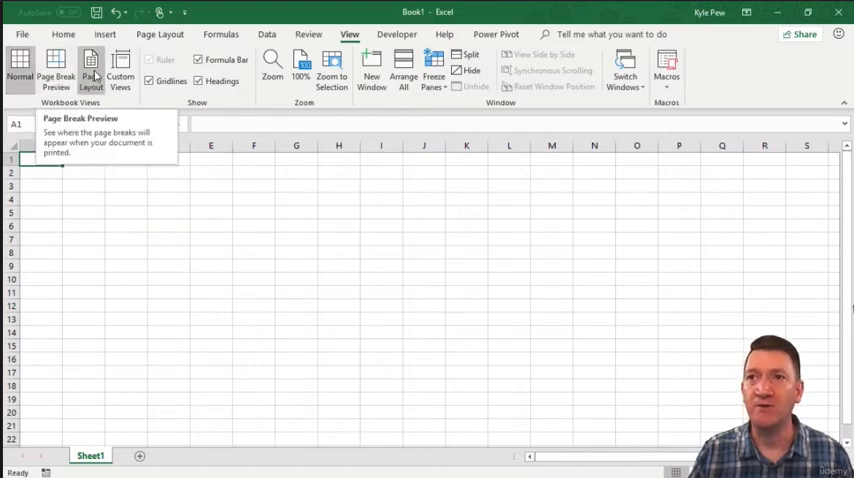
{"action": "mouse_move", "coordinate": [91, 70]}
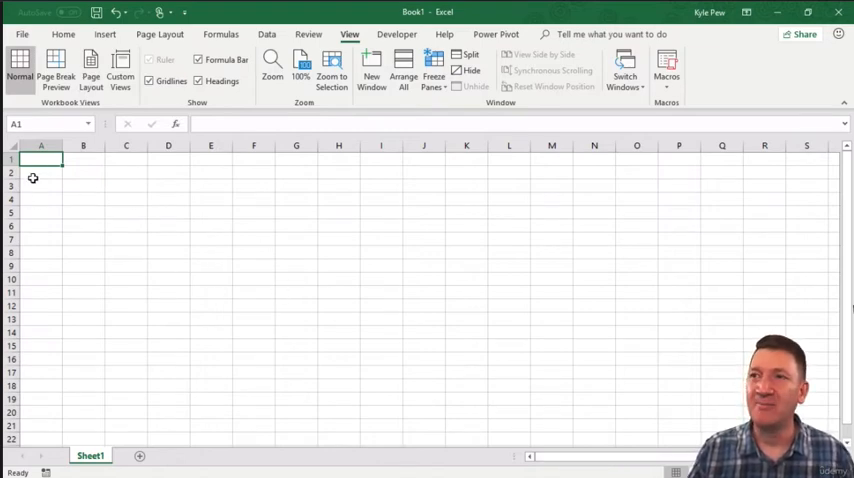
{"action": "mouse_move", "coordinate": [76, 368]}
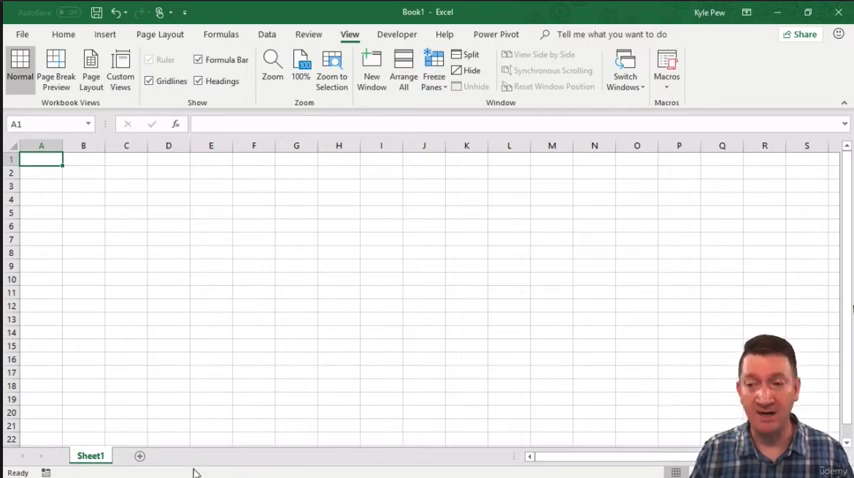
{"action": "right_click", "coordinate": [200, 473]}
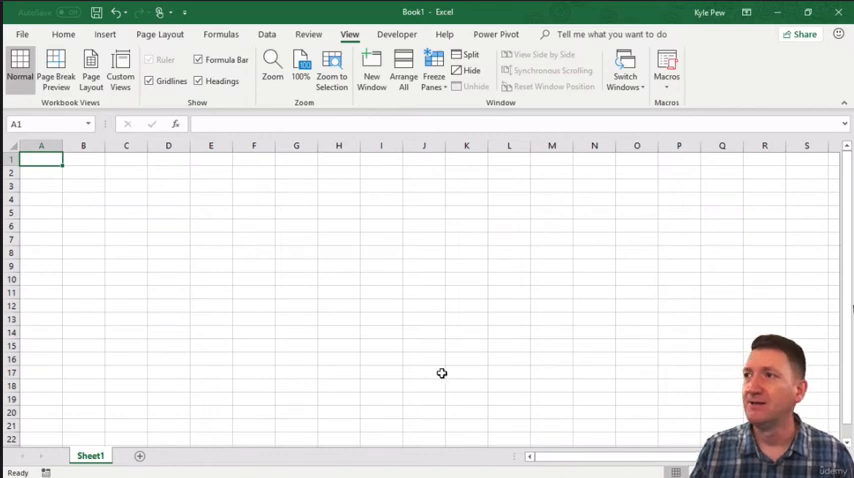
{"action": "mouse_move", "coordinate": [376, 259]}
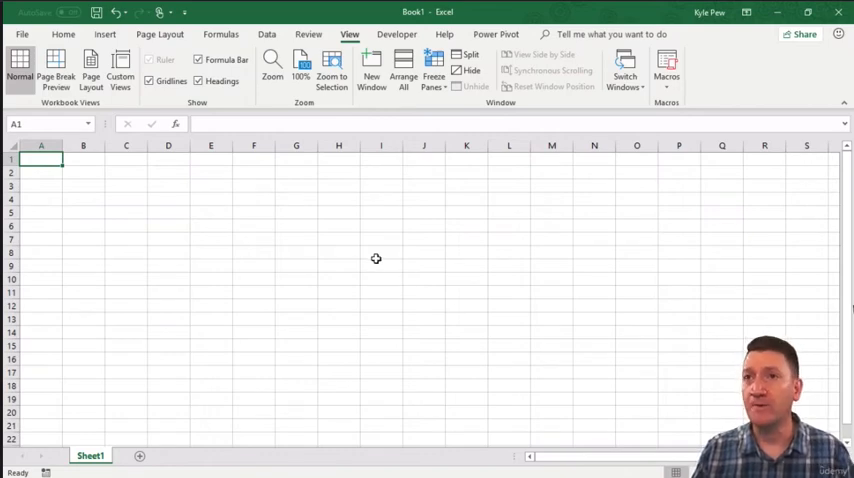